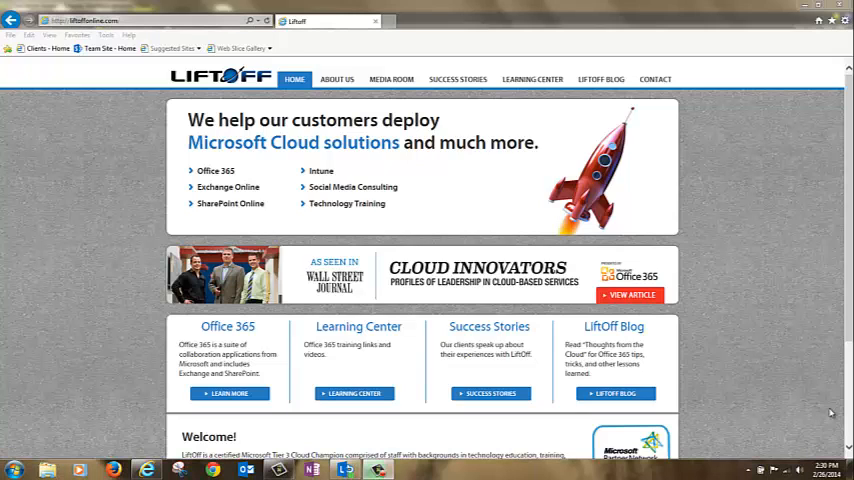
mouse_move(697, 337)
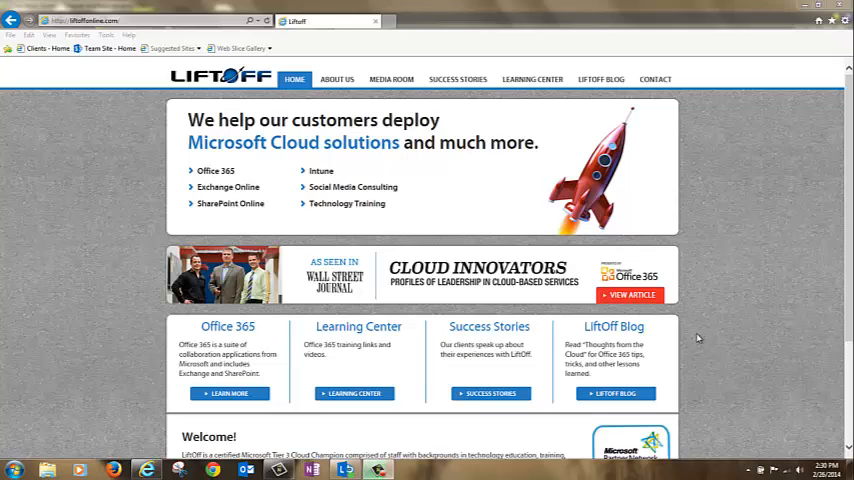
mouse_move(302, 169)
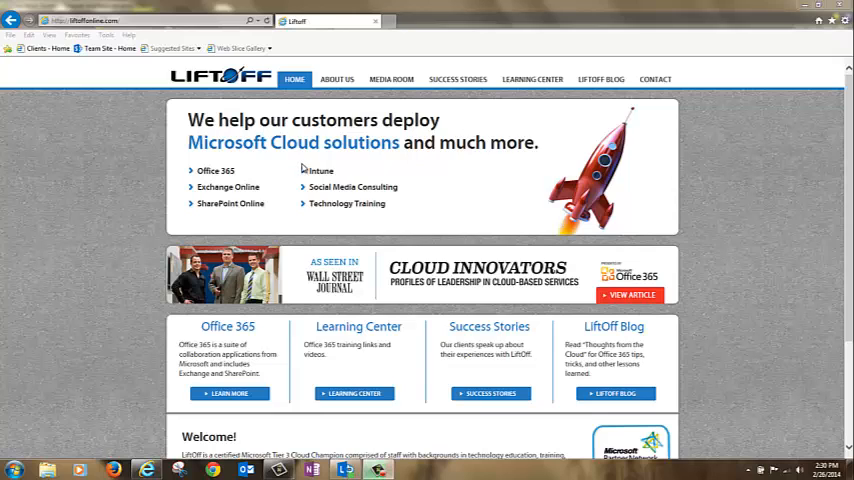
mouse_move(298, 159)
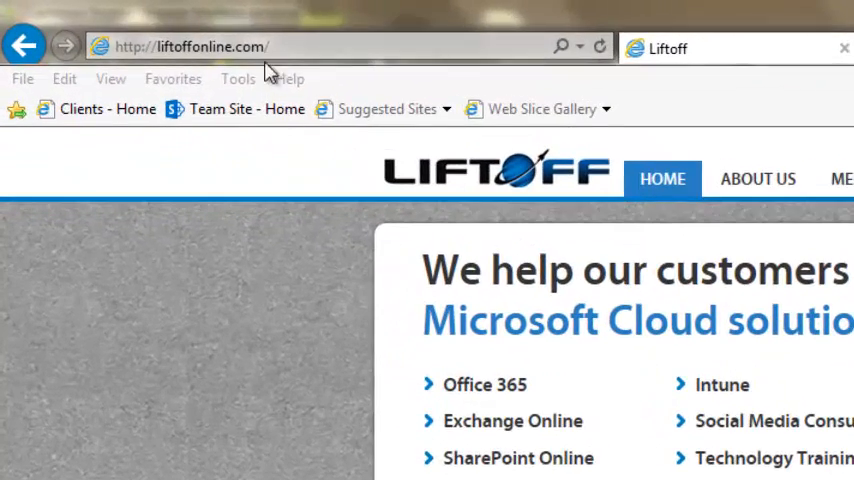
Step: Go to the Office 365 login page and enter the organizational account and password
type("login.srf")
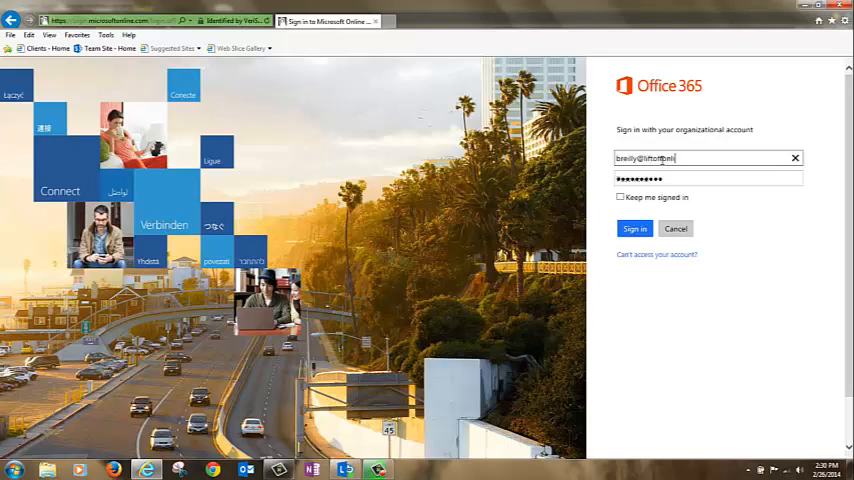
Step: Sign in and list the recipients' shared mailboxes, including LiftOff Sales and marketing
left_click(633, 228)
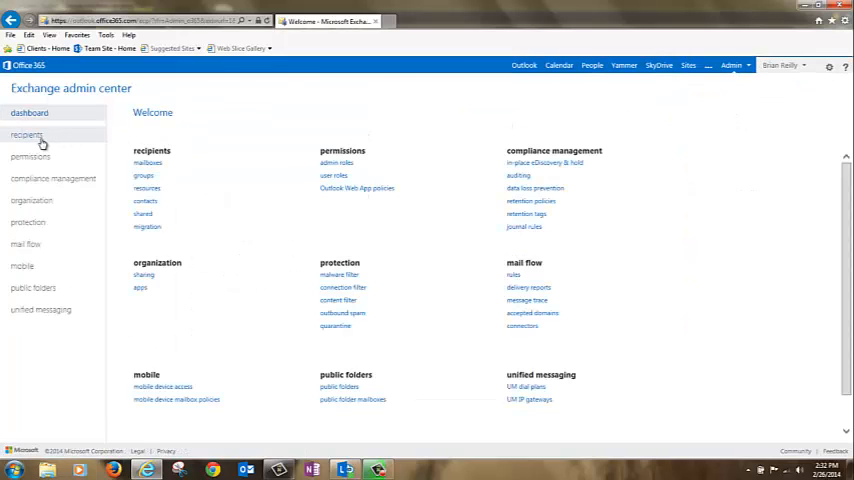
left_click(28, 135)
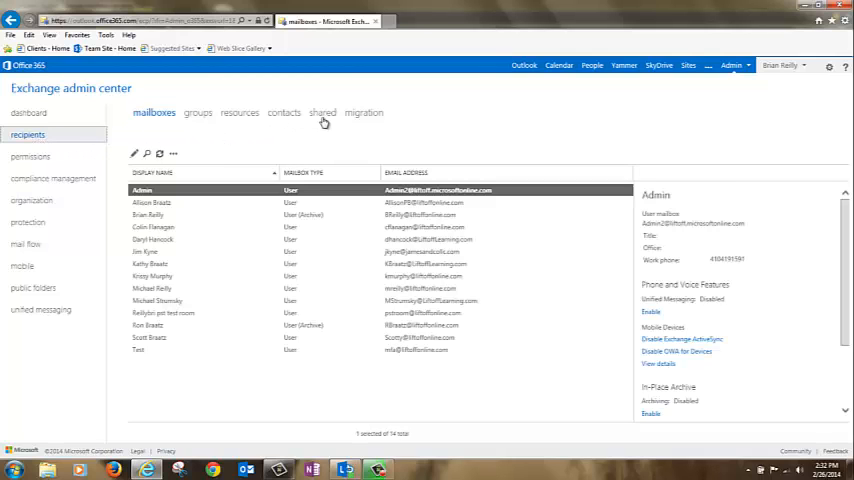
left_click(321, 112)
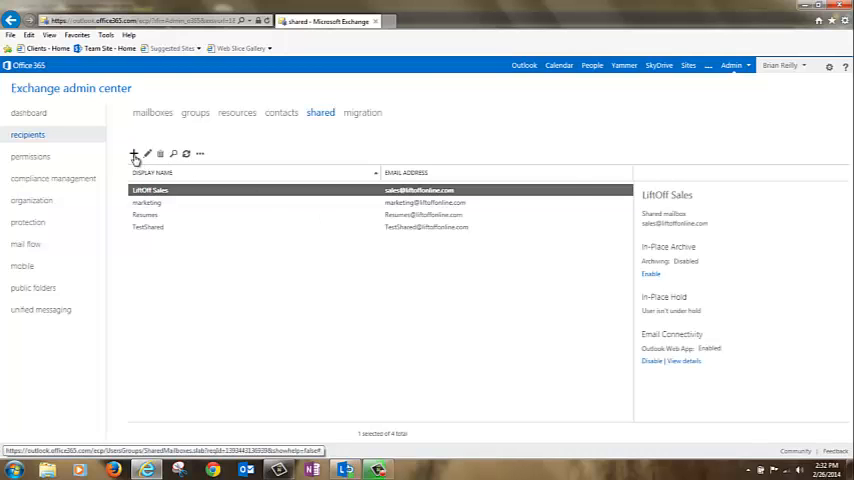
left_click(133, 153)
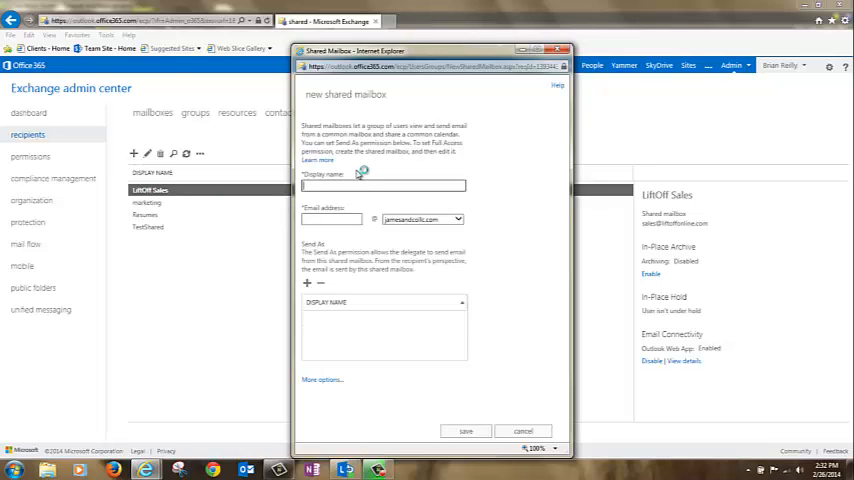
type("Human")
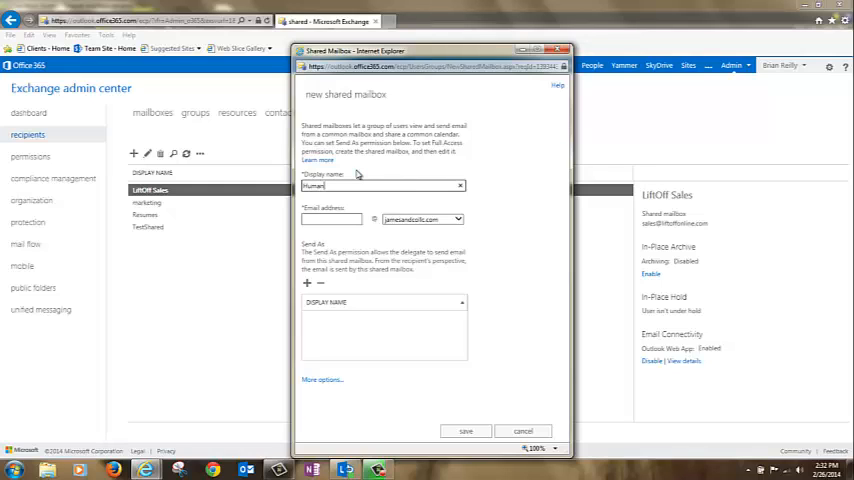
type("Resources")
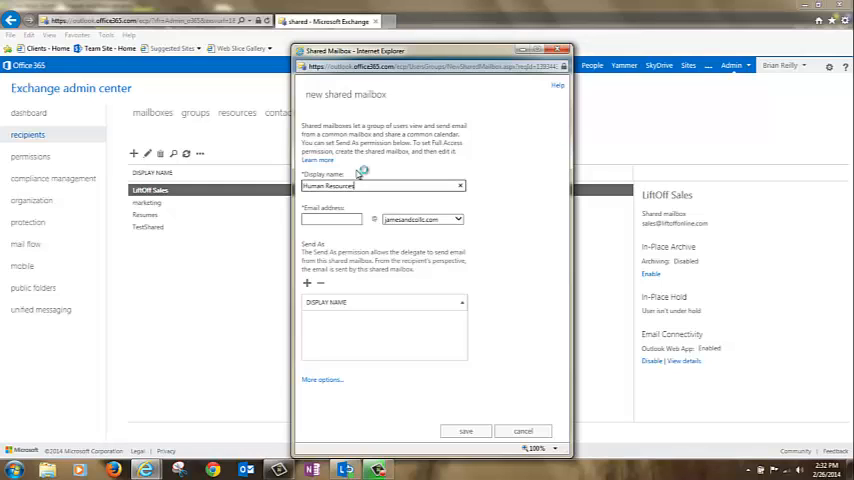
left_click(332, 219)
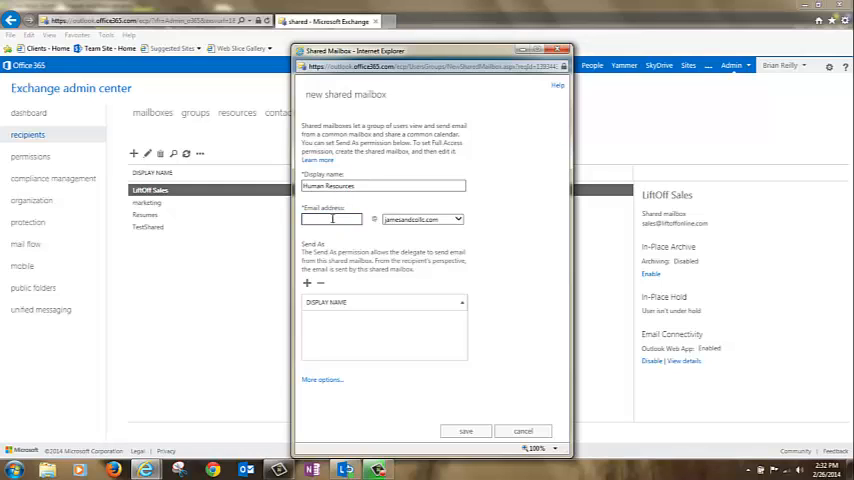
type("HR")
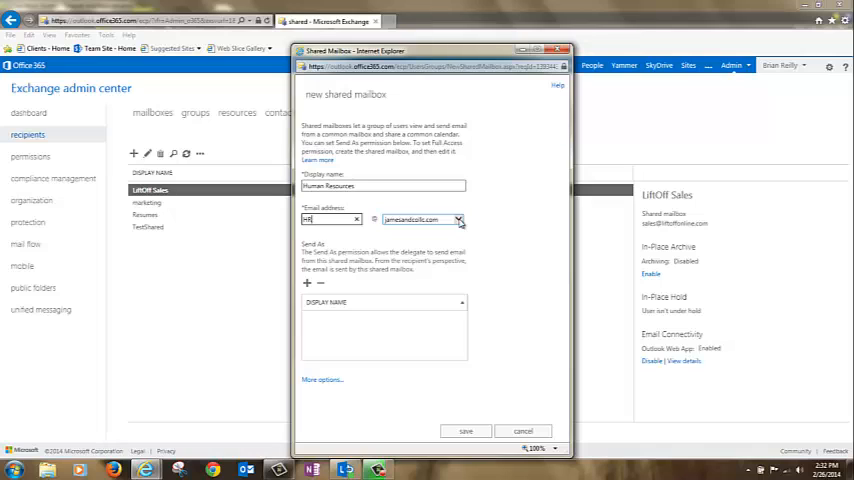
left_click(459, 219)
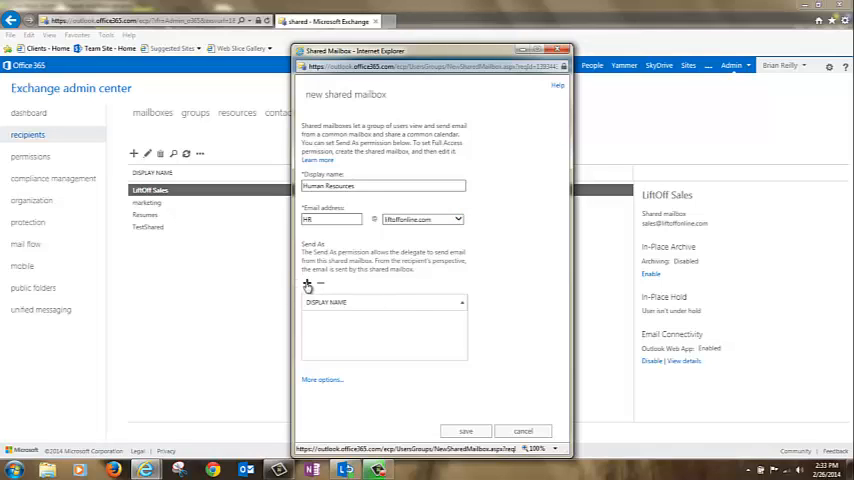
Step: Add three users with Send As permission to the new mailbox
left_click(308, 287)
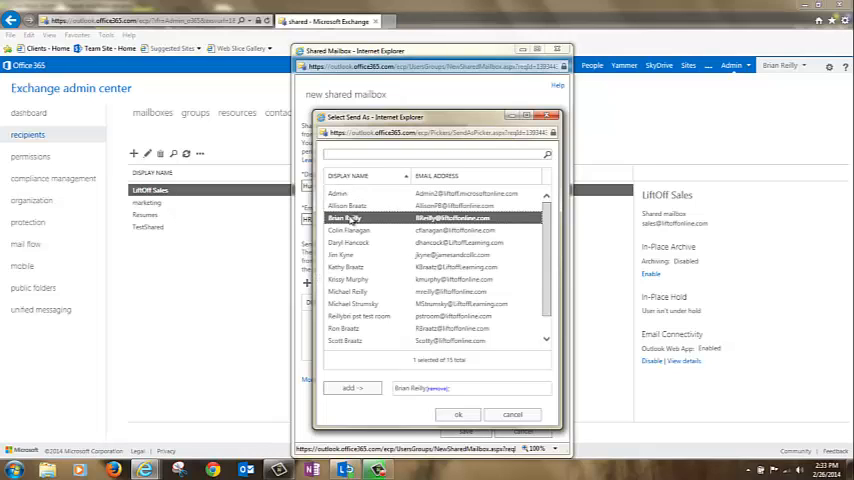
left_click(458, 414)
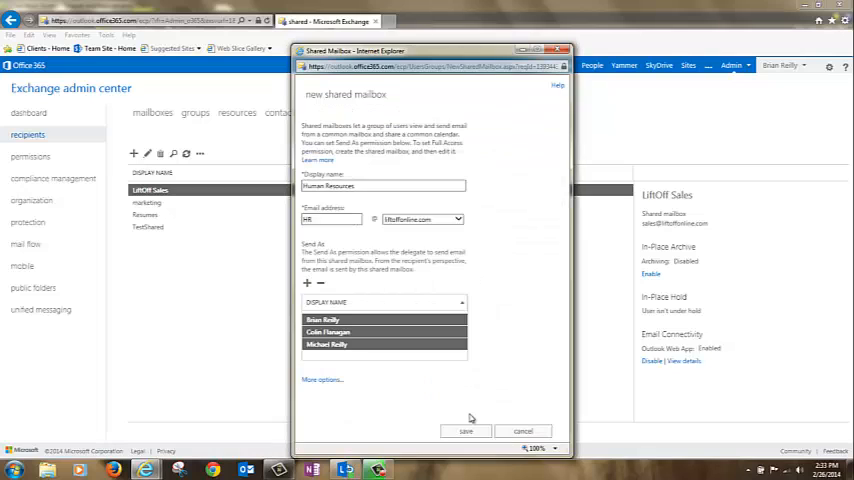
left_click(466, 431)
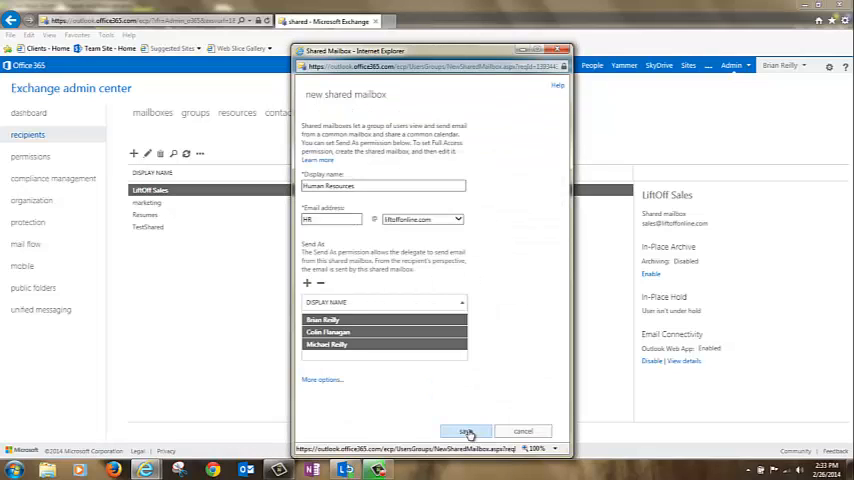
Step: Save the Human Resources mailbox, then review and save its Full Access and Send As delegation
left_click(471, 430)
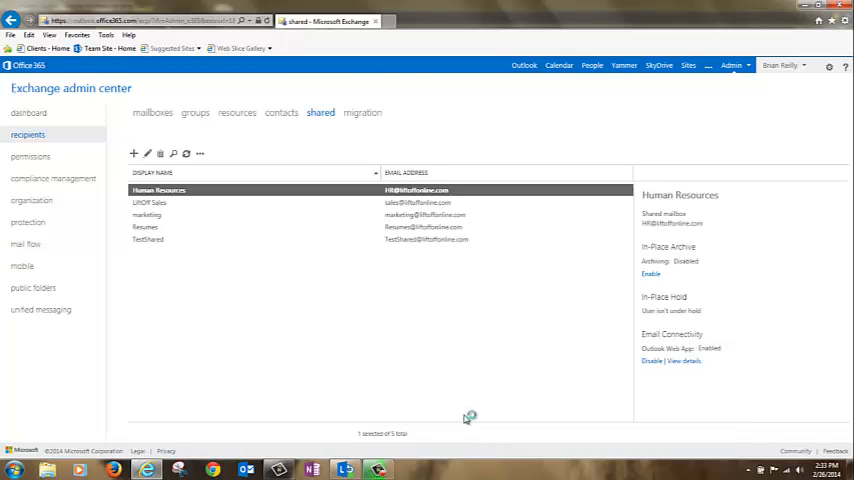
double_click(158, 190)
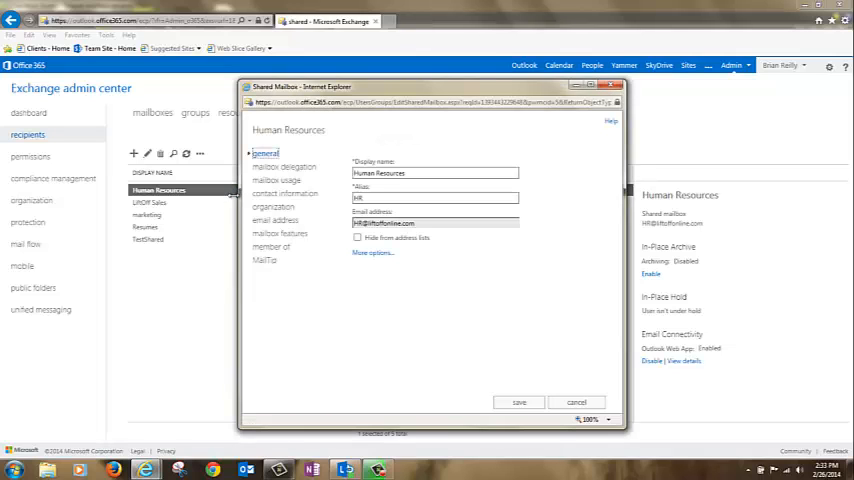
left_click(285, 166)
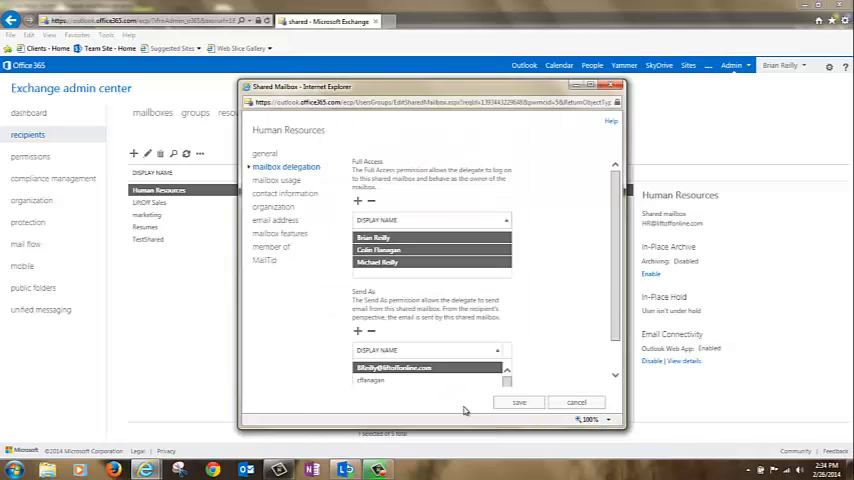
left_click(518, 402)
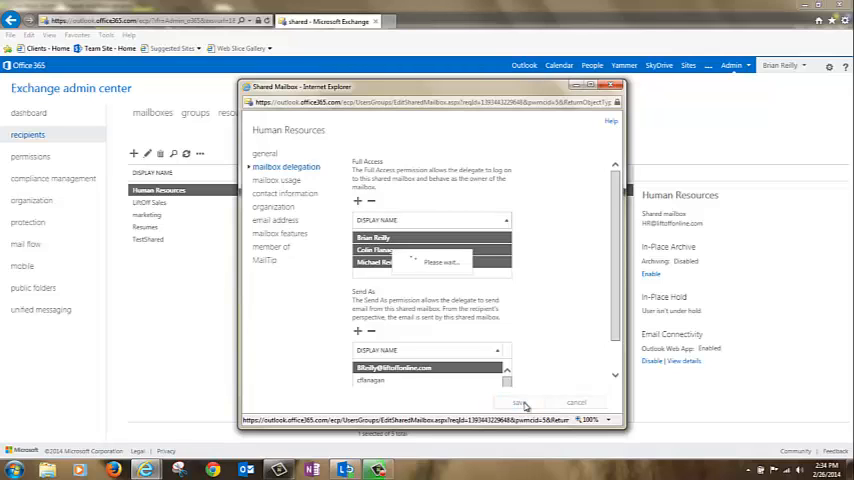
left_click(530, 404)
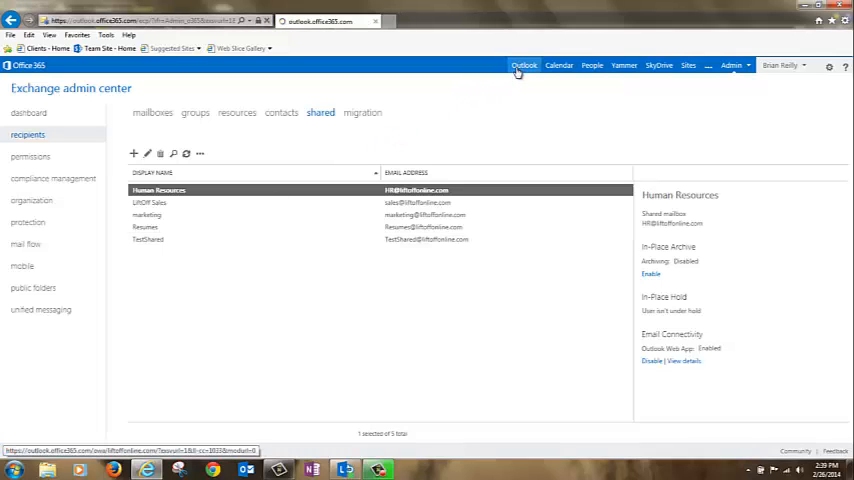
Step: Search the directory for HR and open Human Resources as another mailbox
left_click(521, 65)
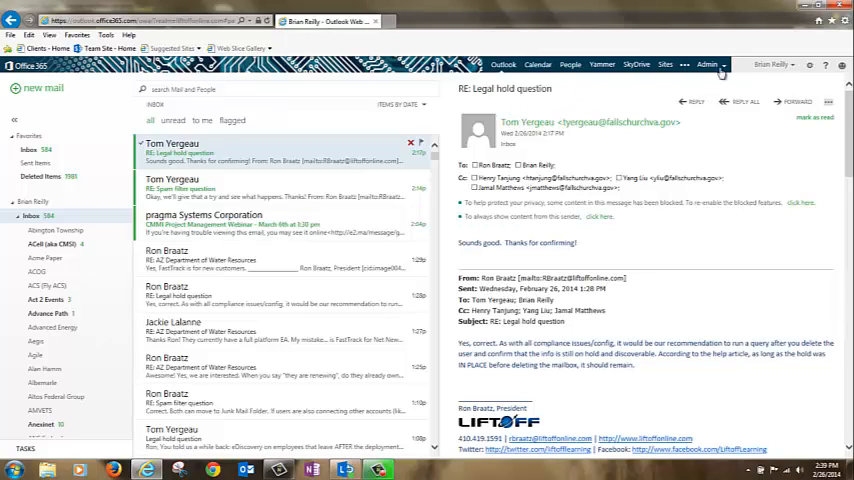
left_click(775, 64)
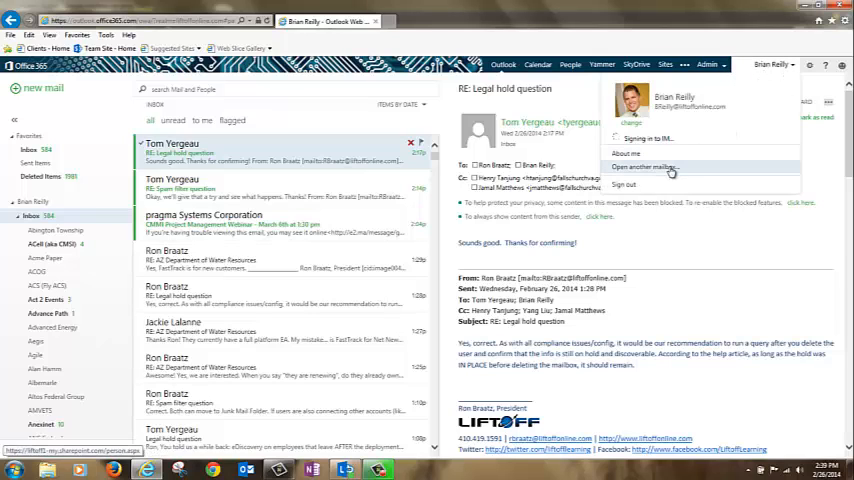
left_click(652, 166)
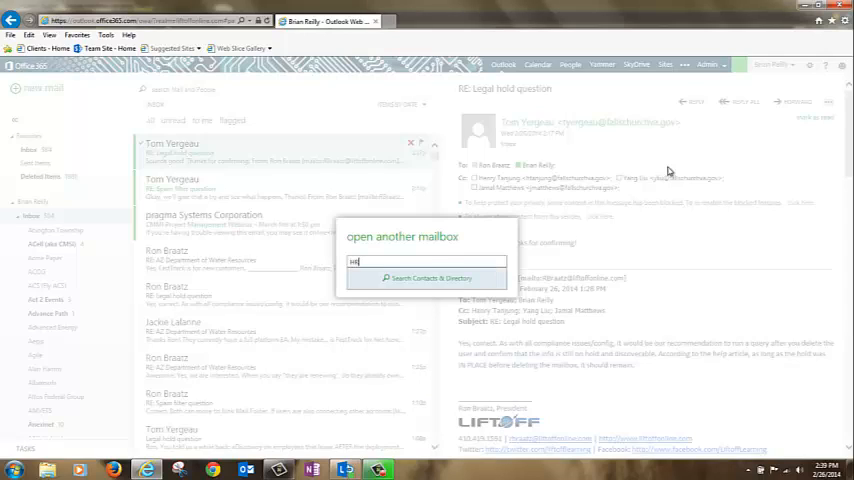
left_click(425, 277)
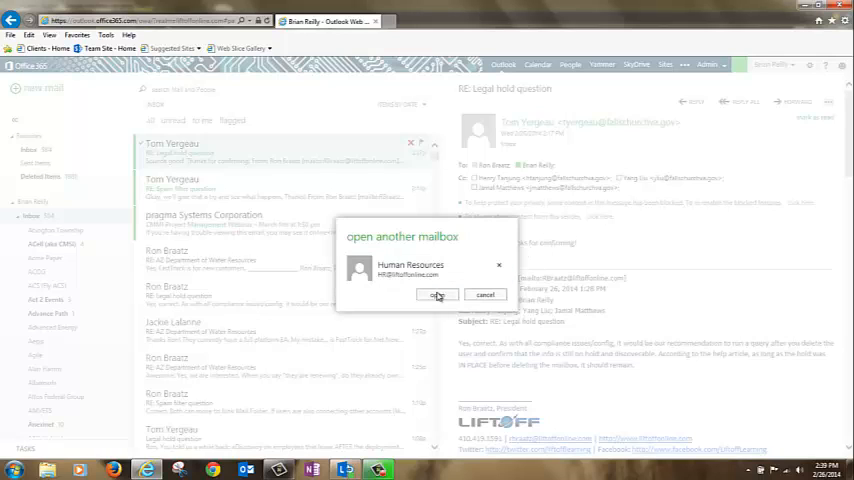
left_click(437, 294)
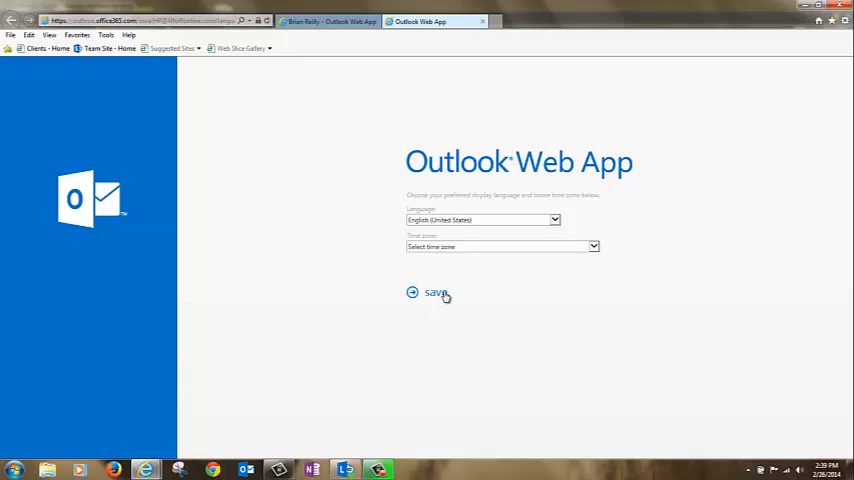
mouse_move(580, 256)
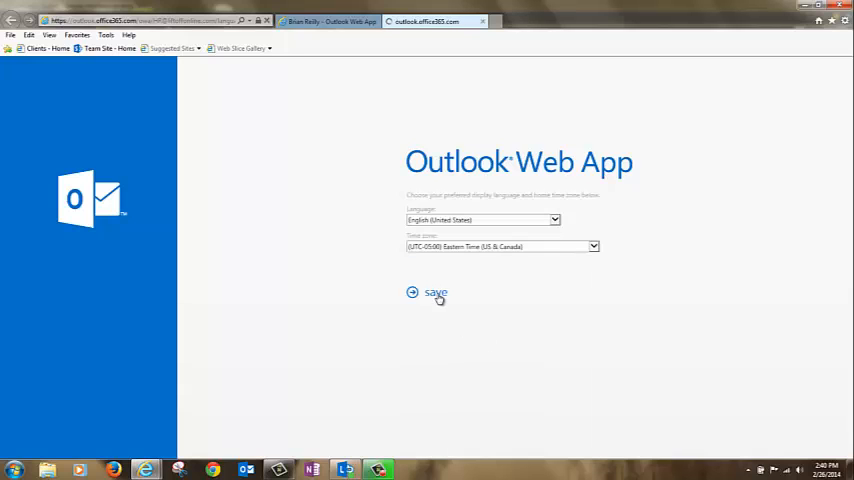
Step: Save the language and (UTC-05:00) Eastern Time zone for the Human Resources mailbox
left_click(434, 292)
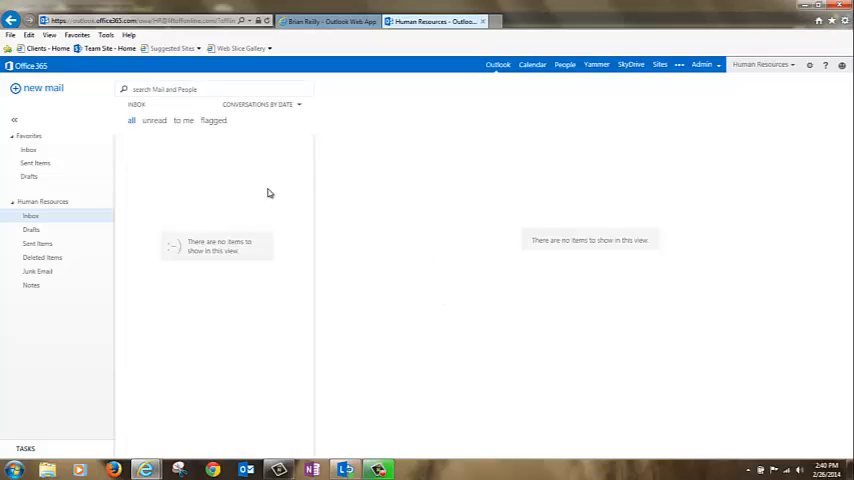
mouse_move(532, 64)
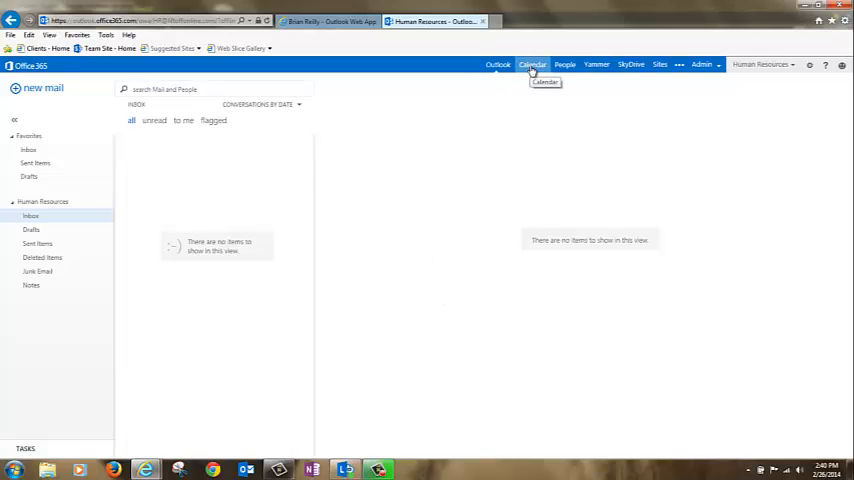
mouse_move(572, 63)
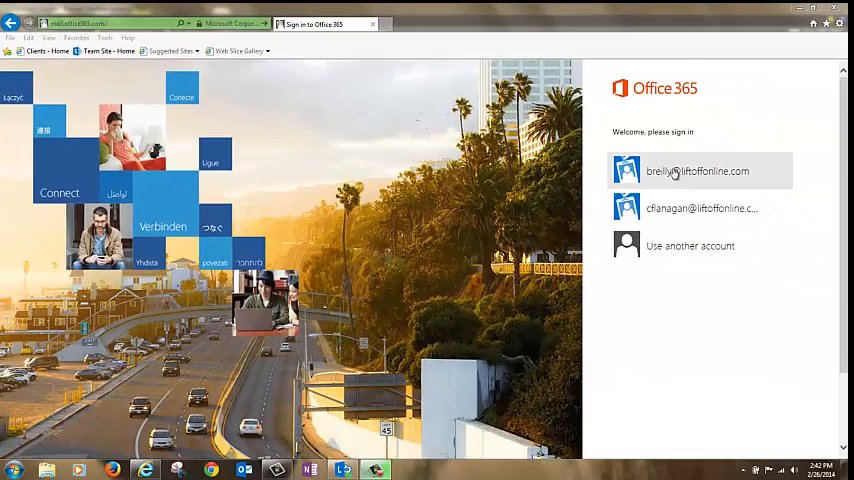
left_click(695, 171)
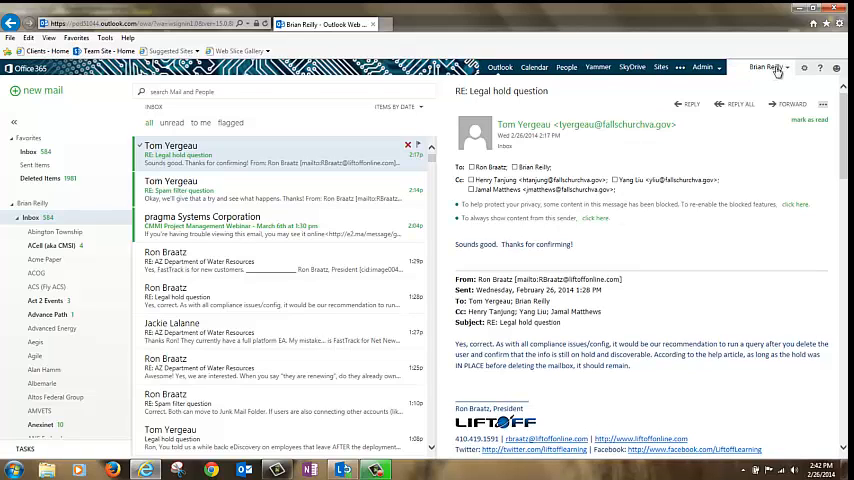
left_click(787, 67)
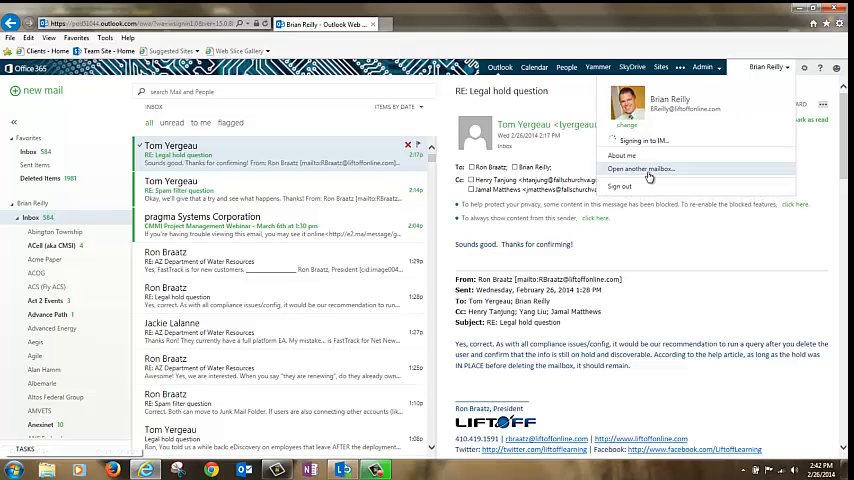
left_click(645, 169)
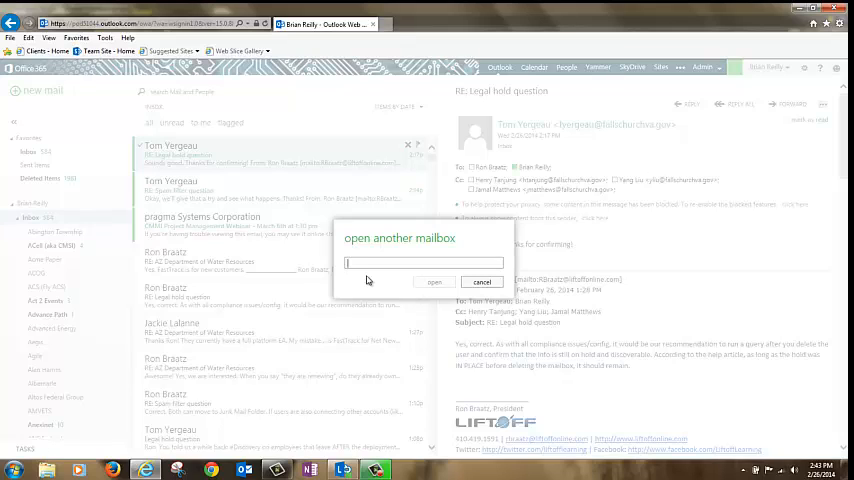
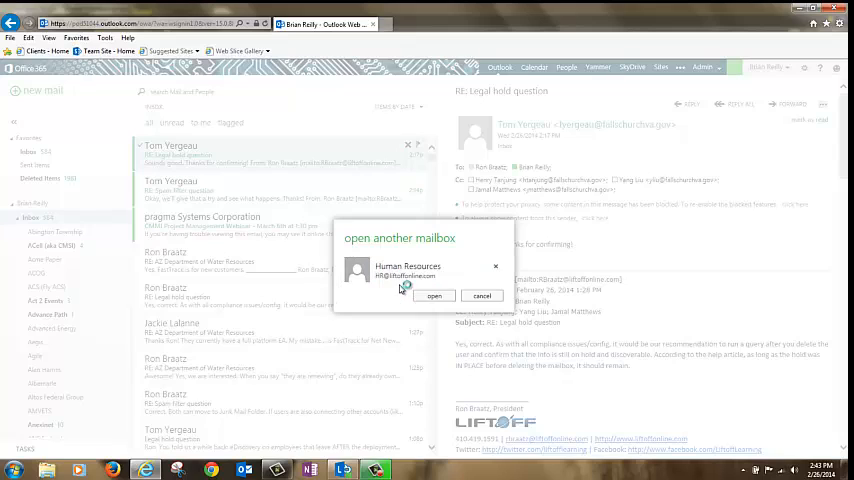
left_click(433, 295)
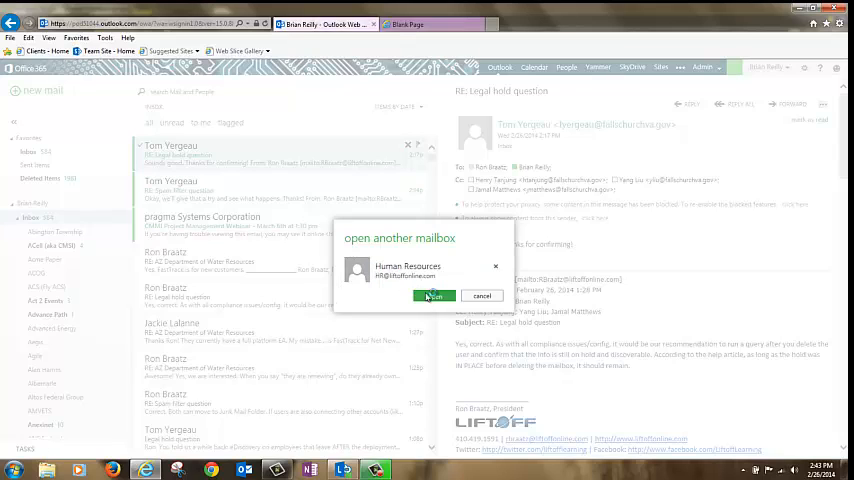
left_click(434, 294)
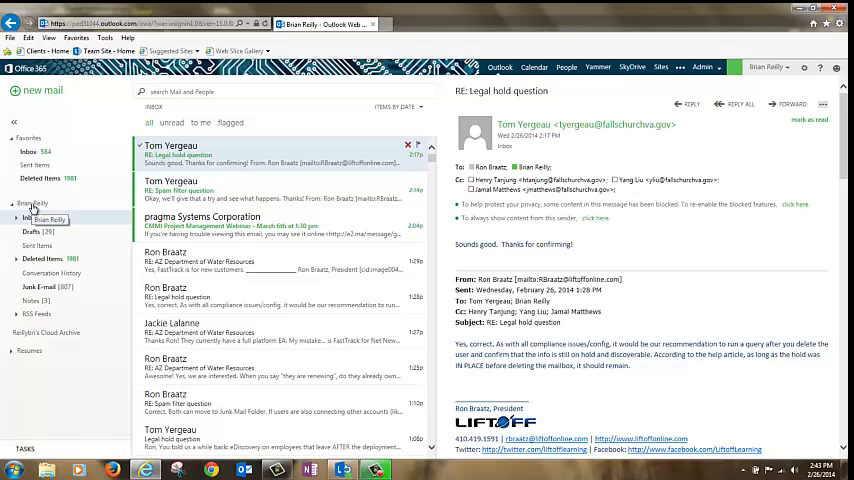
right_click(30, 204)
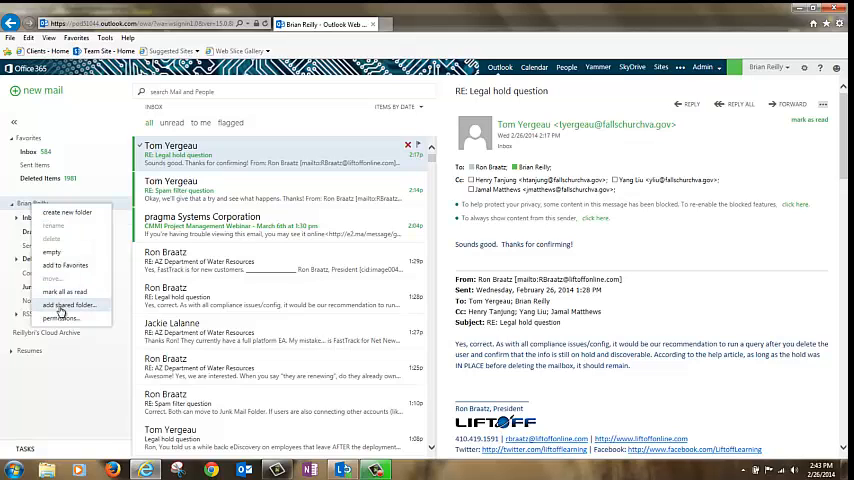
left_click(63, 304)
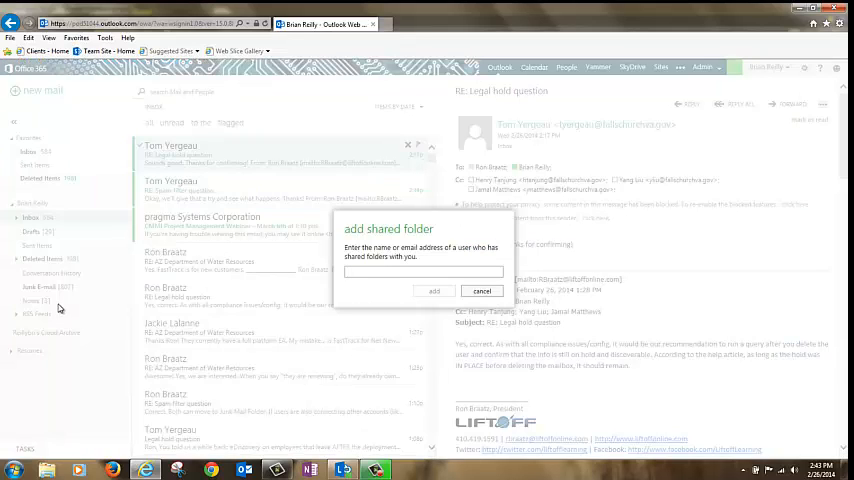
type("HR")
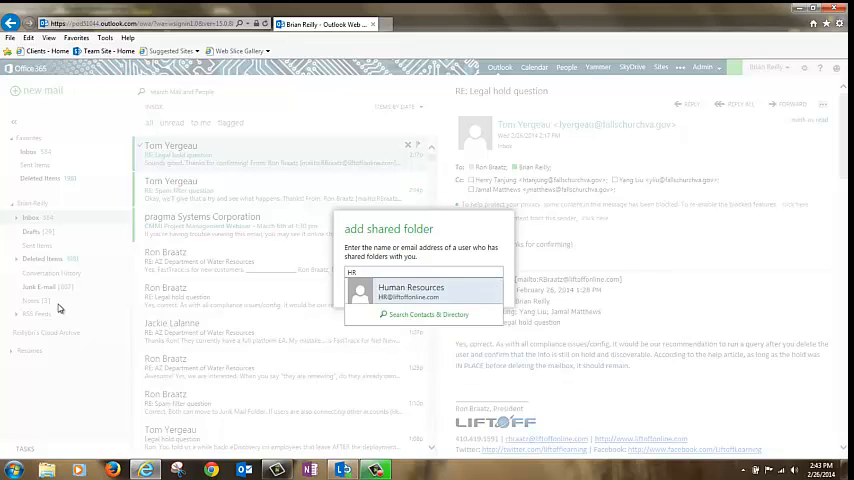
left_click(412, 292)
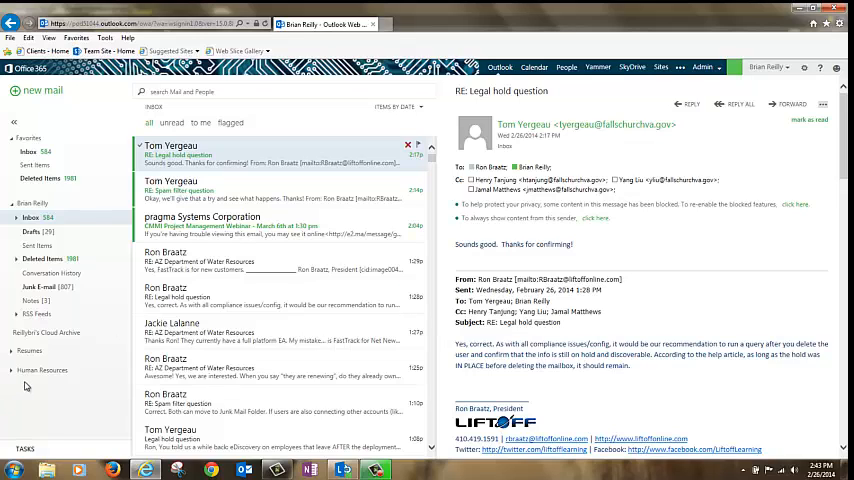
mouse_move(45, 371)
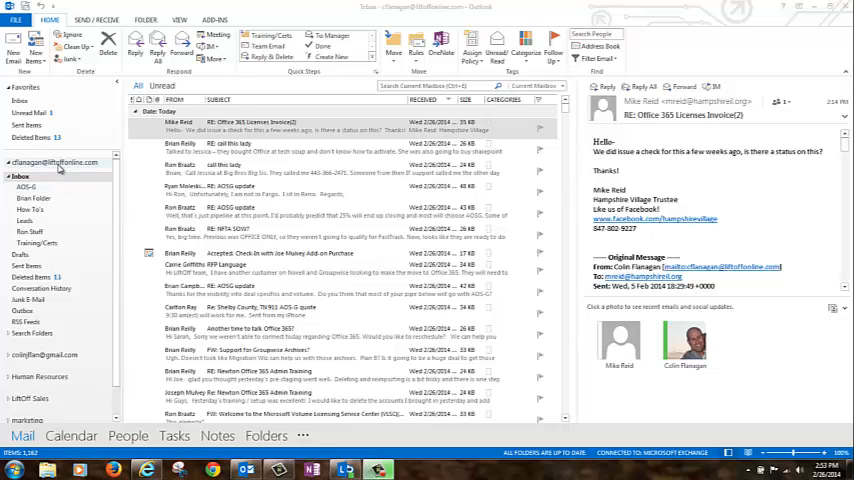
Step: Add the 'hr' mailbox in the account's advanced mailbox settings, then view the calendar
right_click(55, 162)
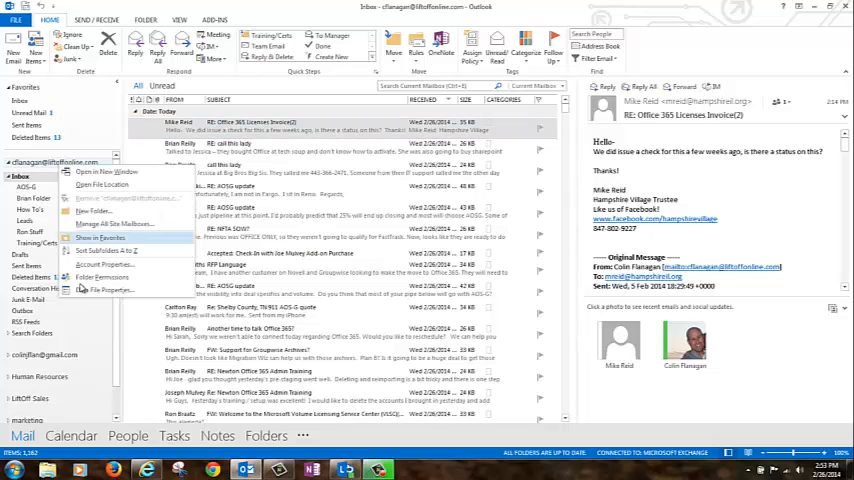
left_click(97, 288)
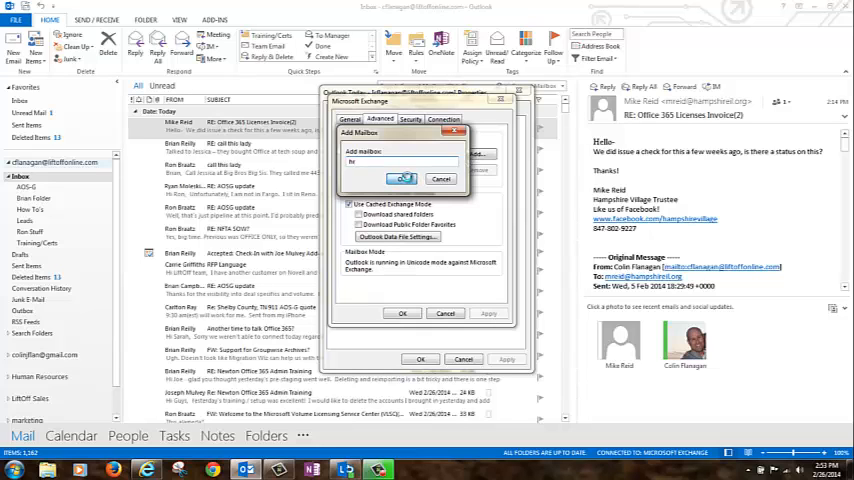
left_click(398, 178)
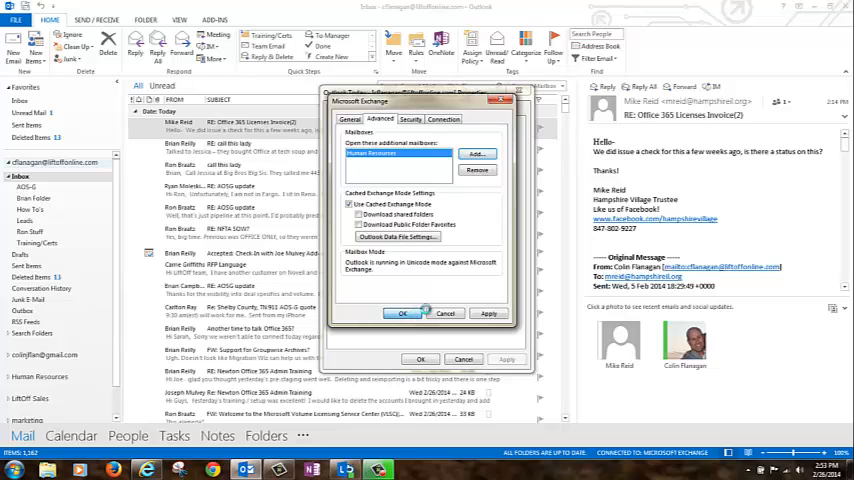
left_click(402, 313)
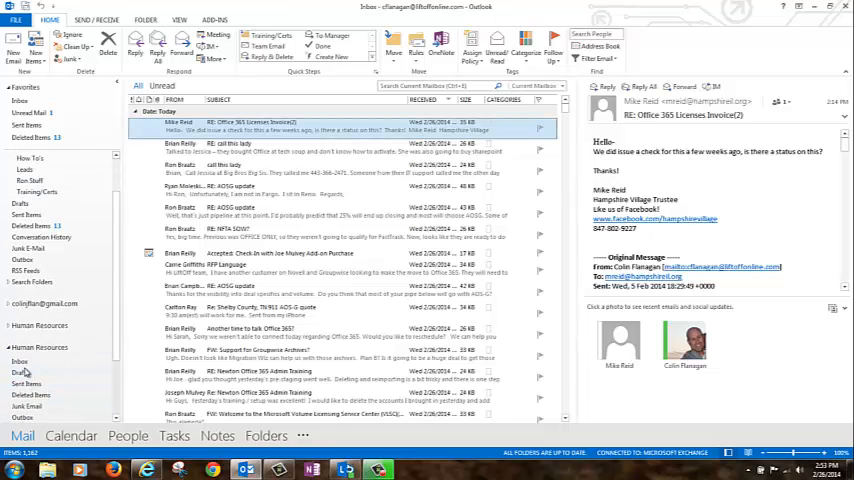
left_click(62, 435)
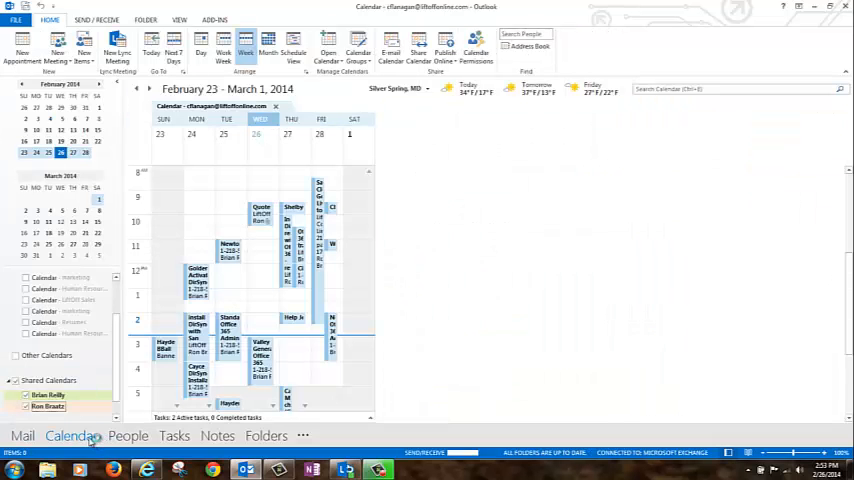